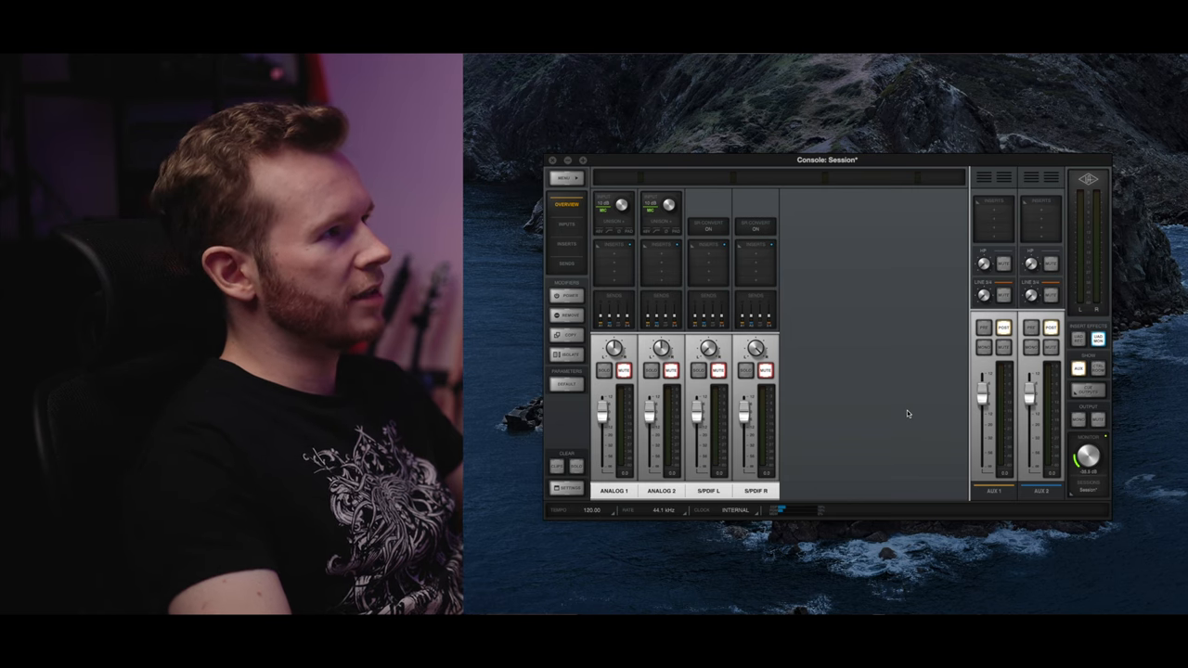
mouse_move(846, 451)
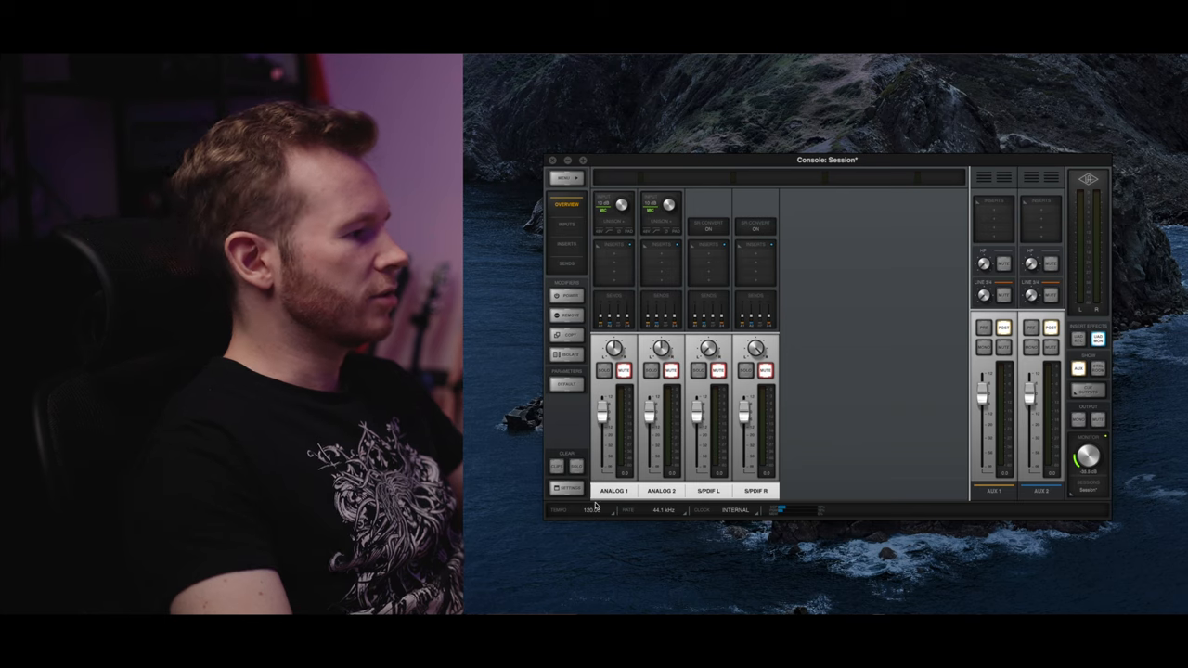
mouse_move(832, 334)
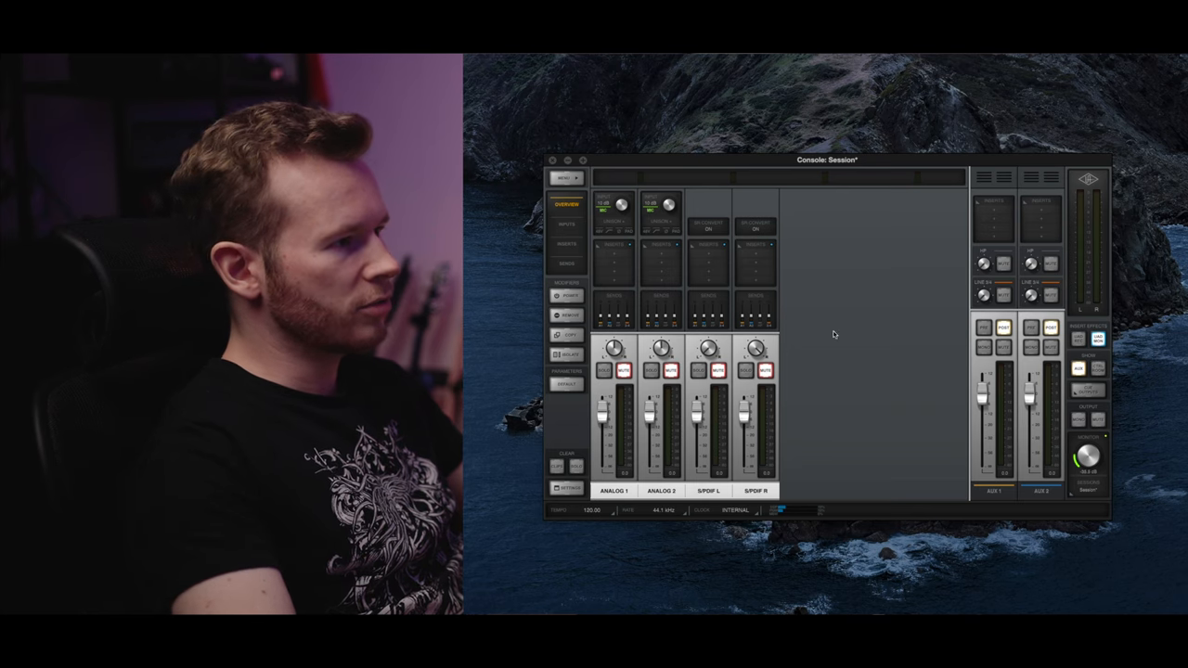
mouse_move(649, 532)
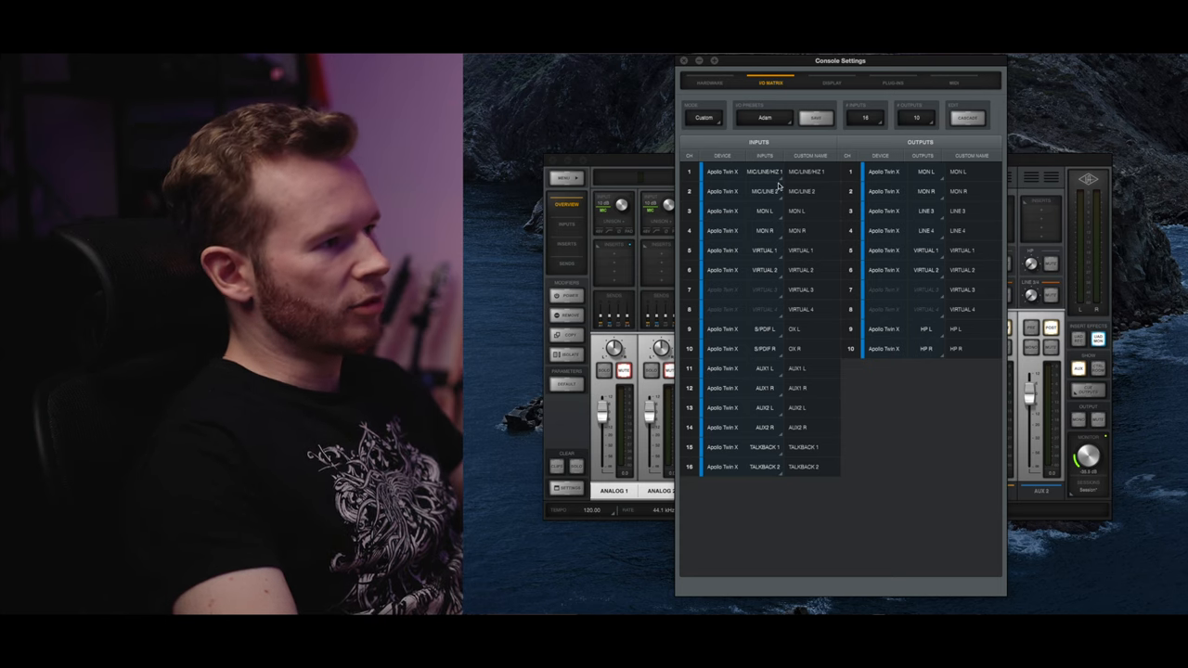
mouse_move(822, 209)
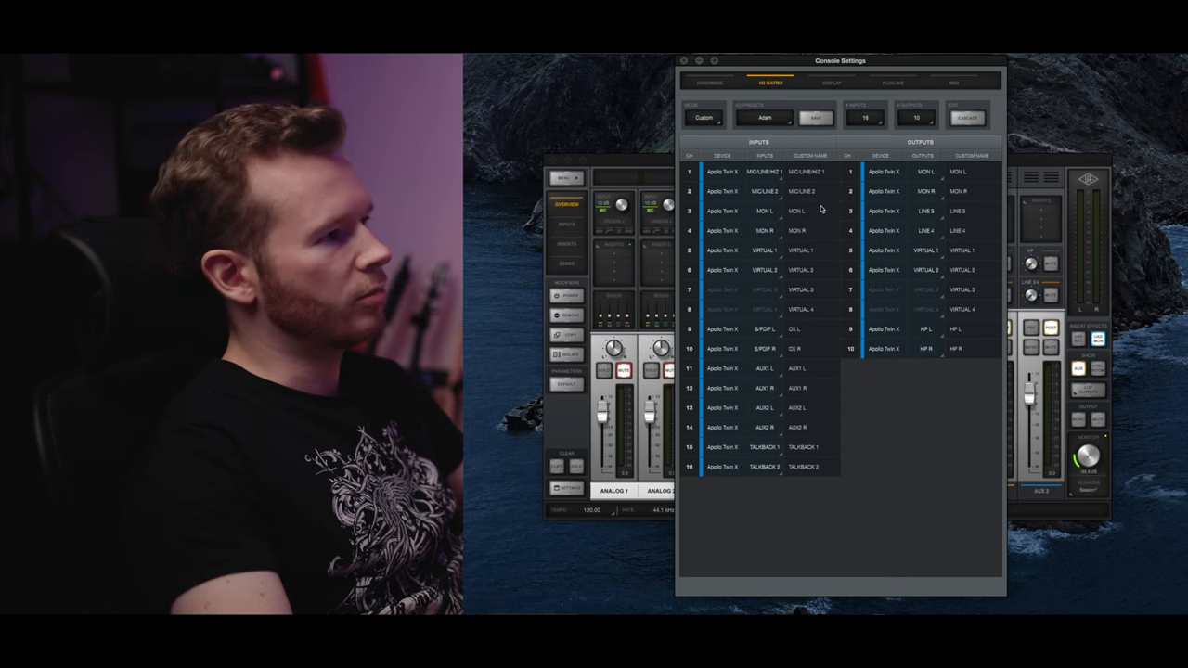
Show UAD Console settings on the I/O Matrix tab to review input and output names
left_click(684, 59)
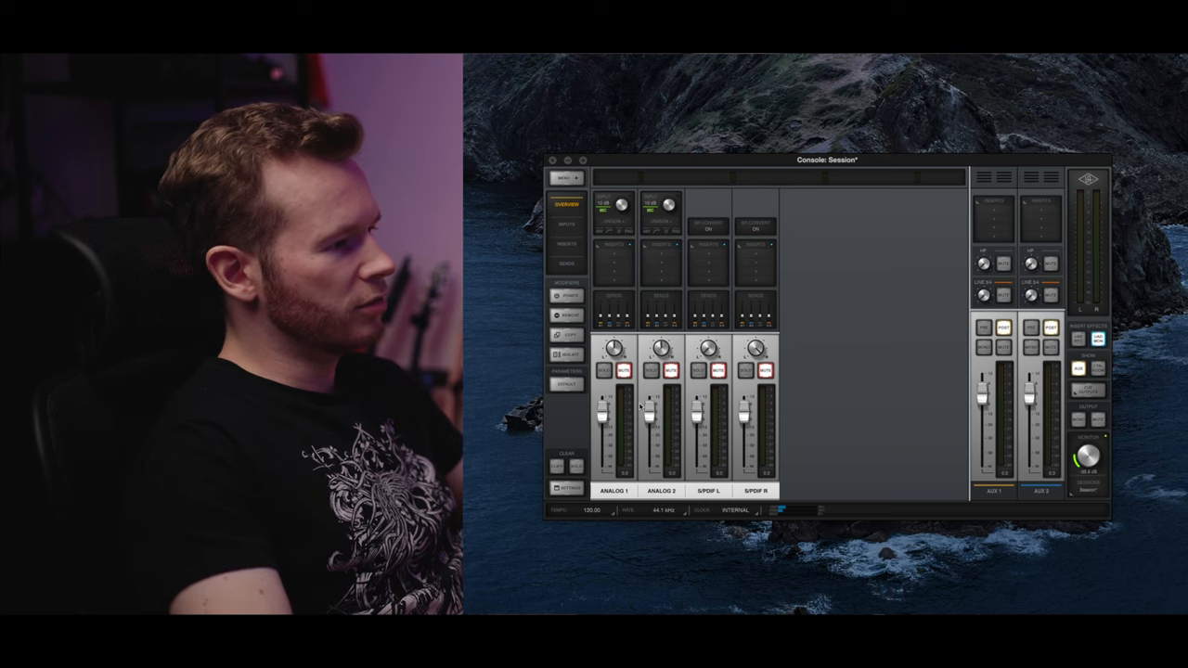
mouse_move(675, 395)
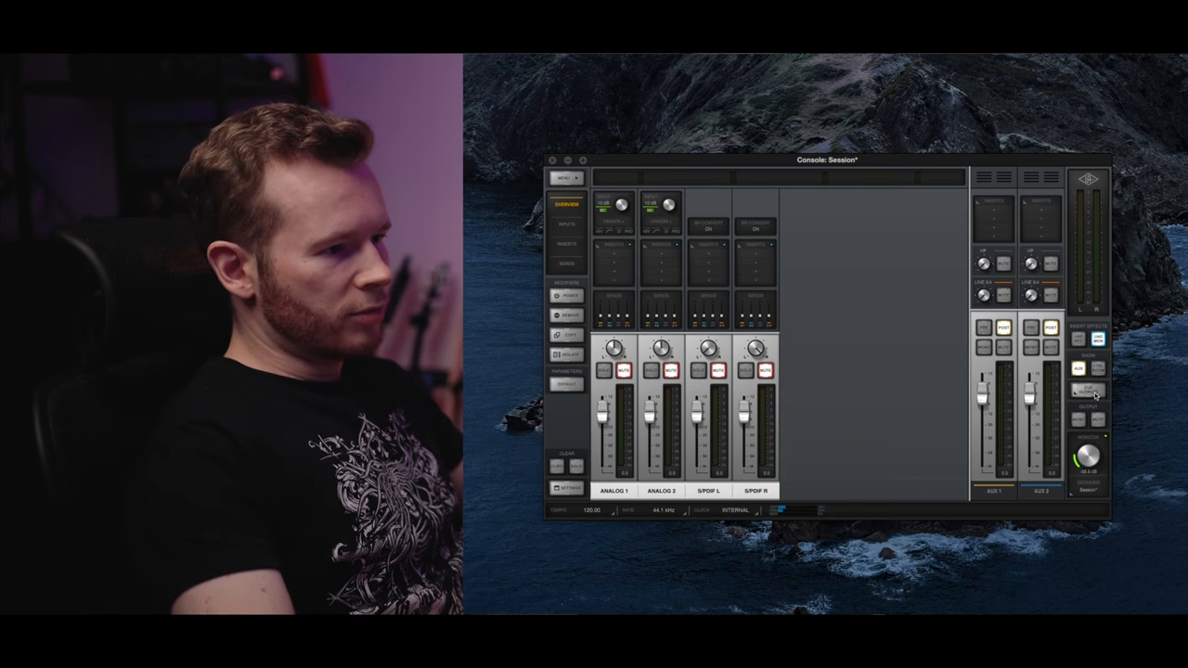
left_click(1087, 388)
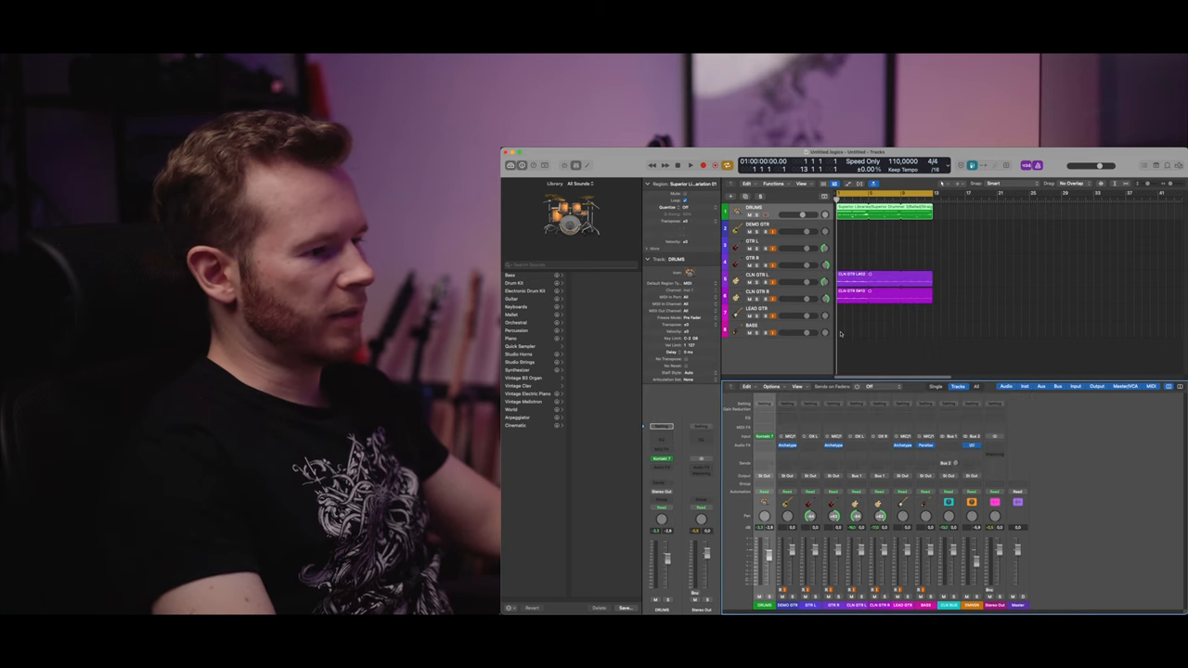
Play the project from the beginning to hear the drum, guitar and bass tracks
left_click(690, 165)
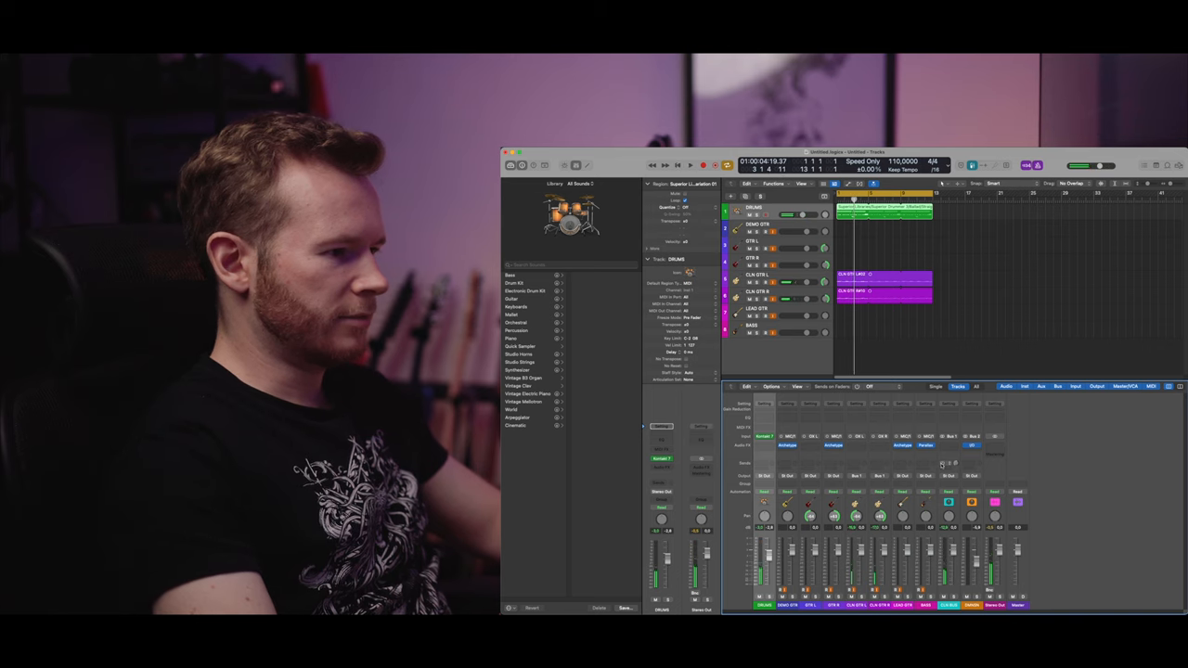
left_click(691, 164)
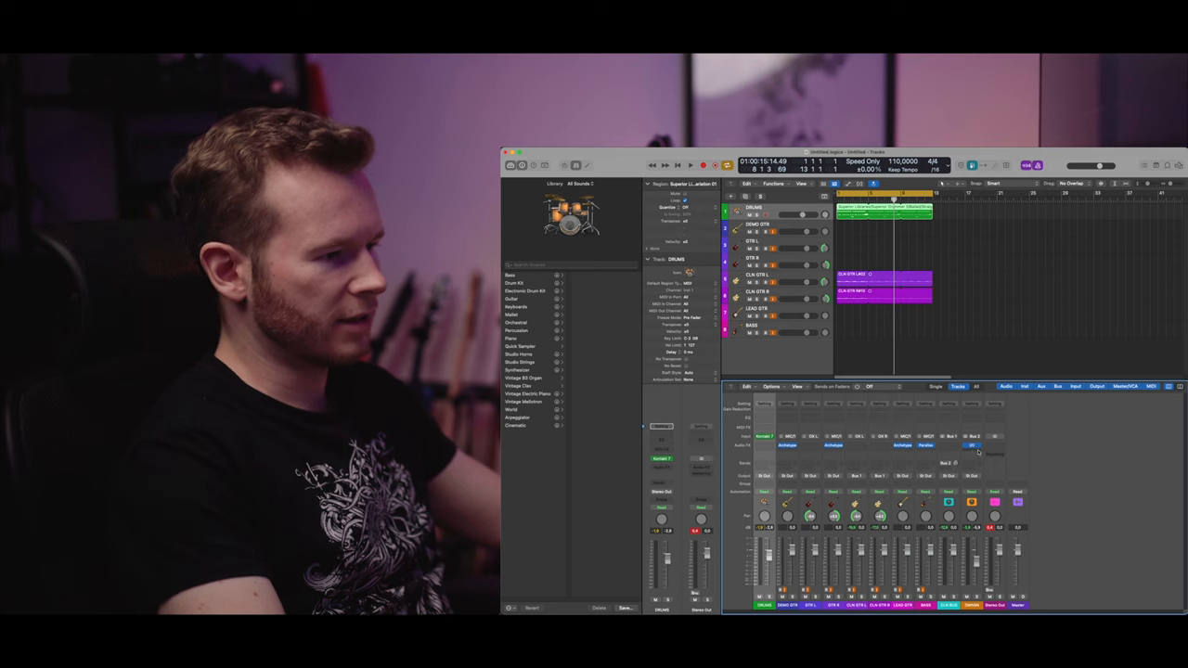
Add a Bus 3 send on CLN BUS feeding the parallel aux with the I/O plugin
left_click(971, 445)
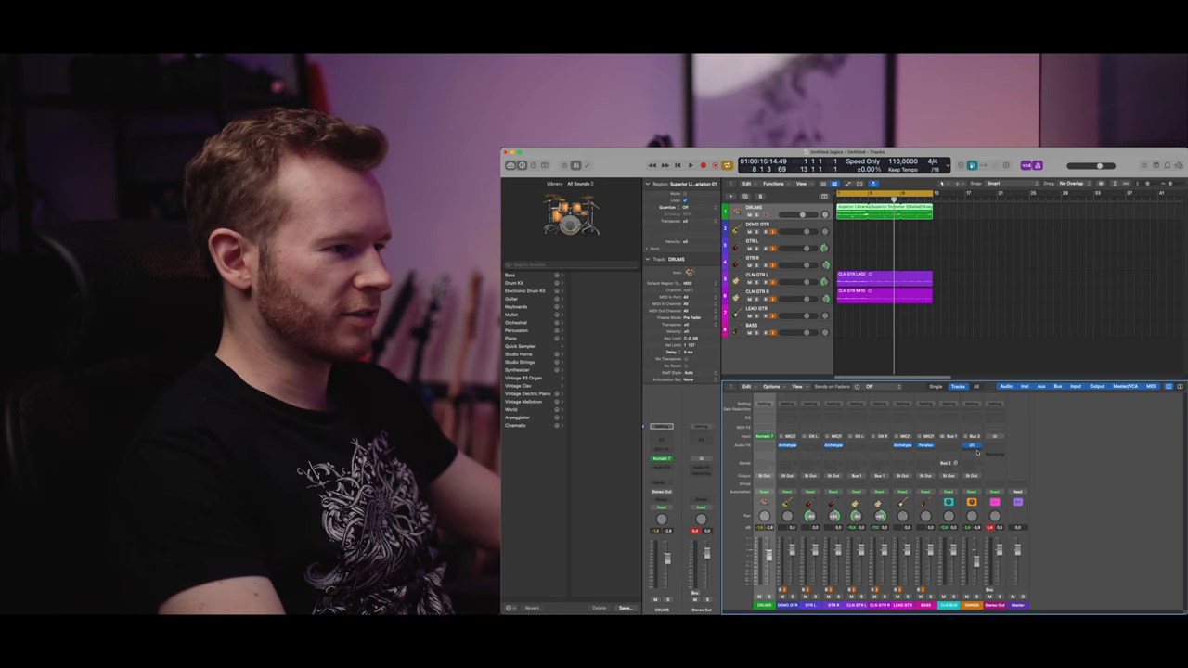
left_click(971, 453)
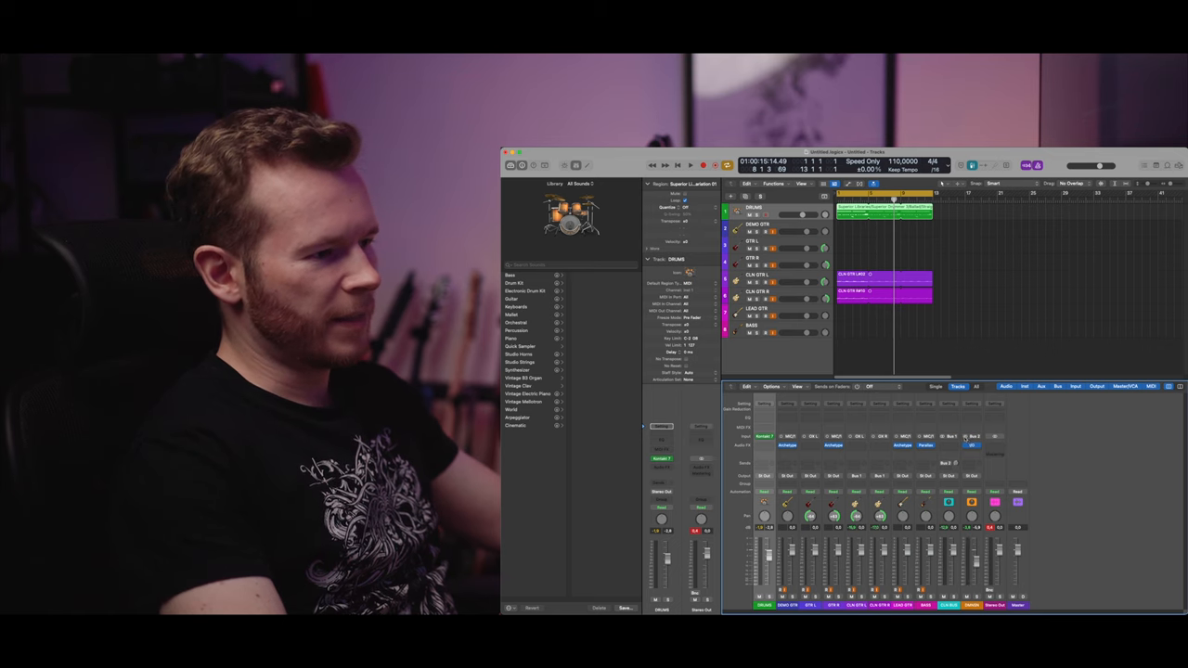
left_click(971, 448)
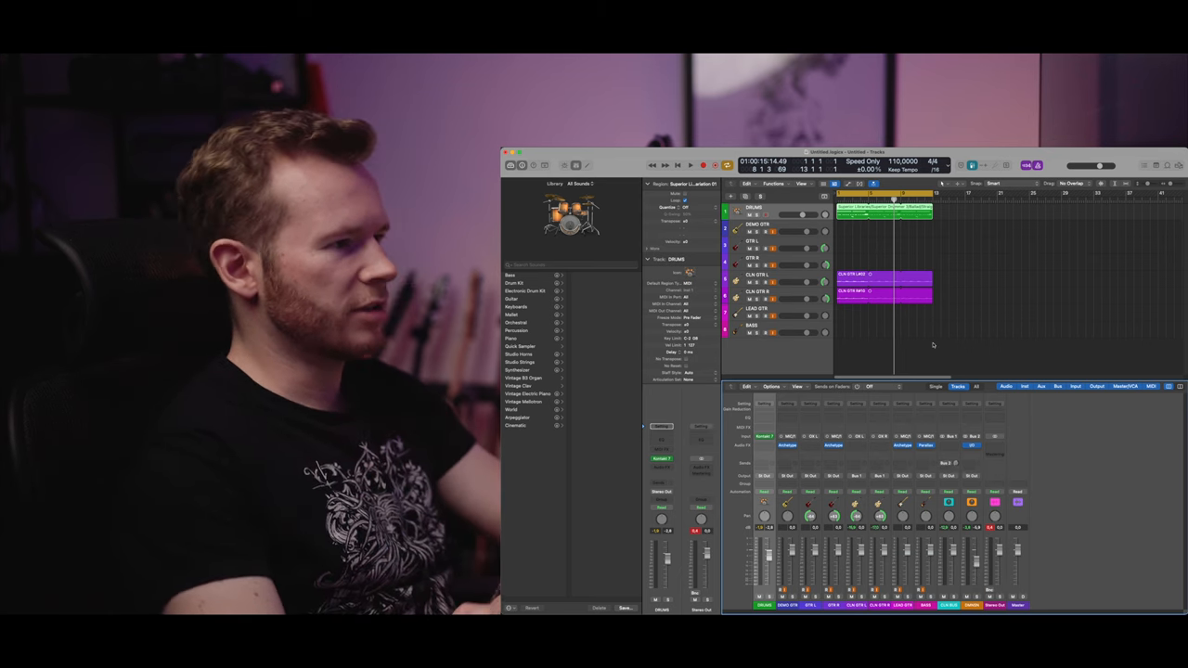
Return the playhead near the start, adjust the CLN BUS Bus 3 send, and play
left_click(691, 166)
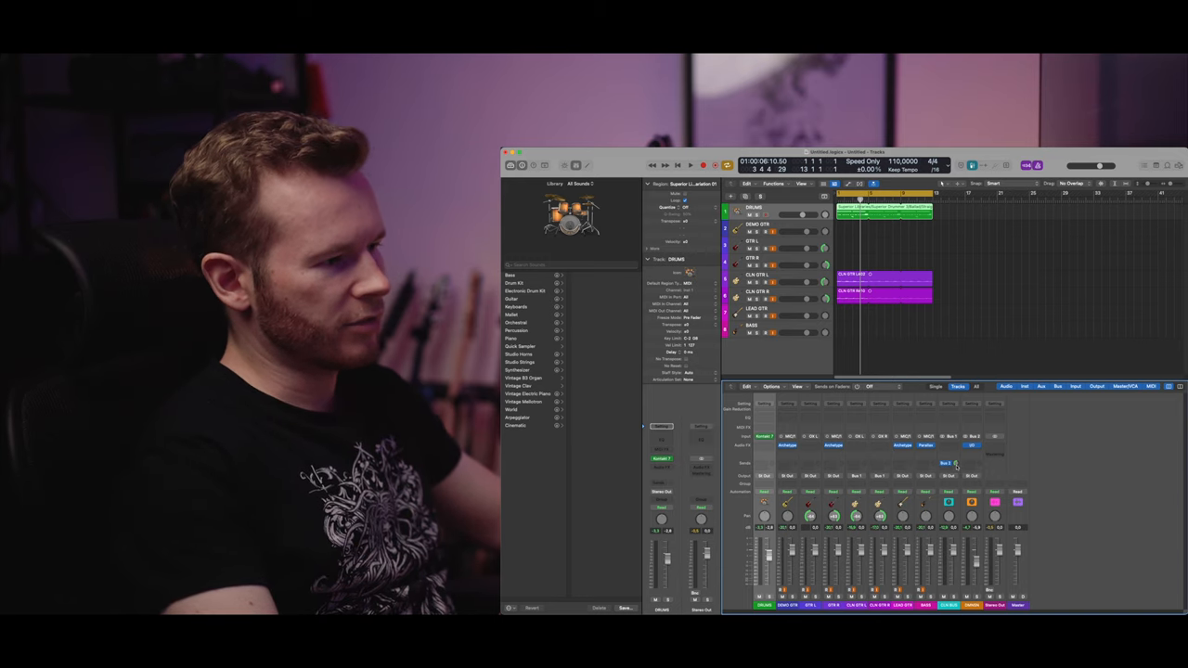
left_click(690, 166)
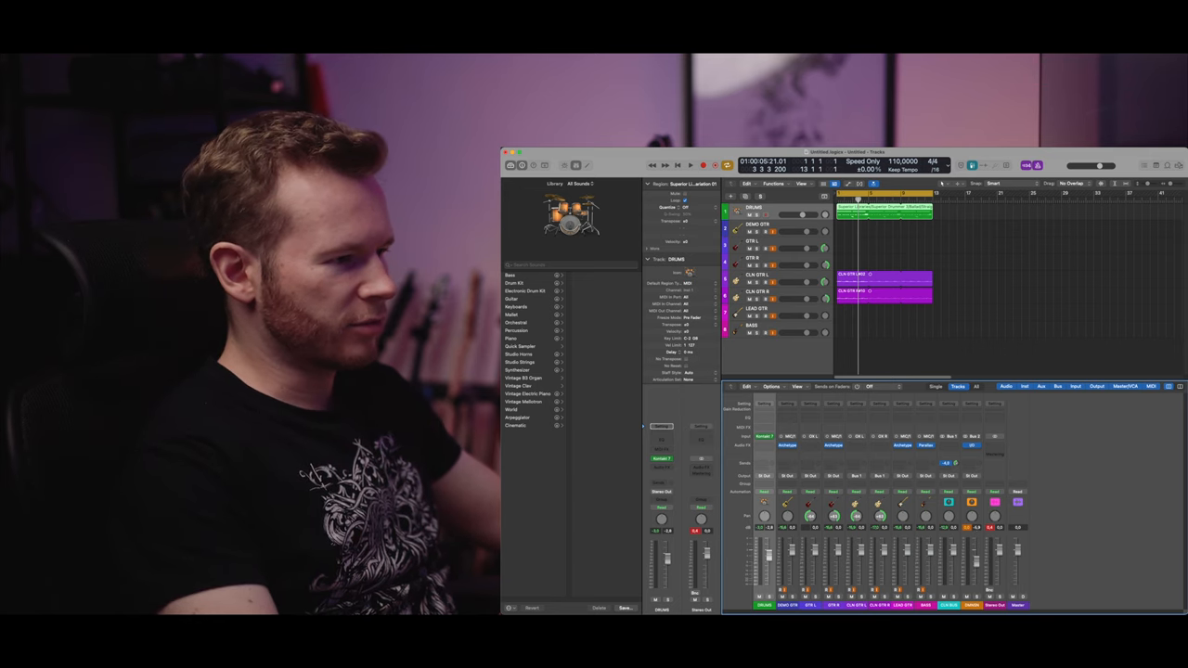
left_click(691, 165)
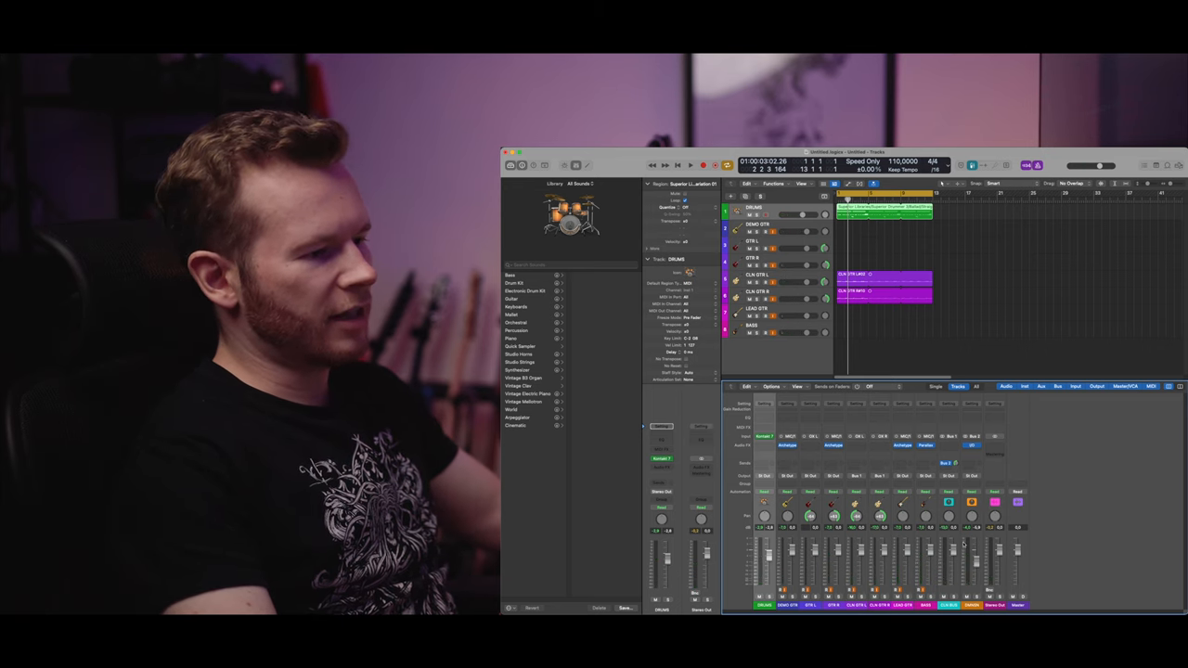
left_click(690, 165)
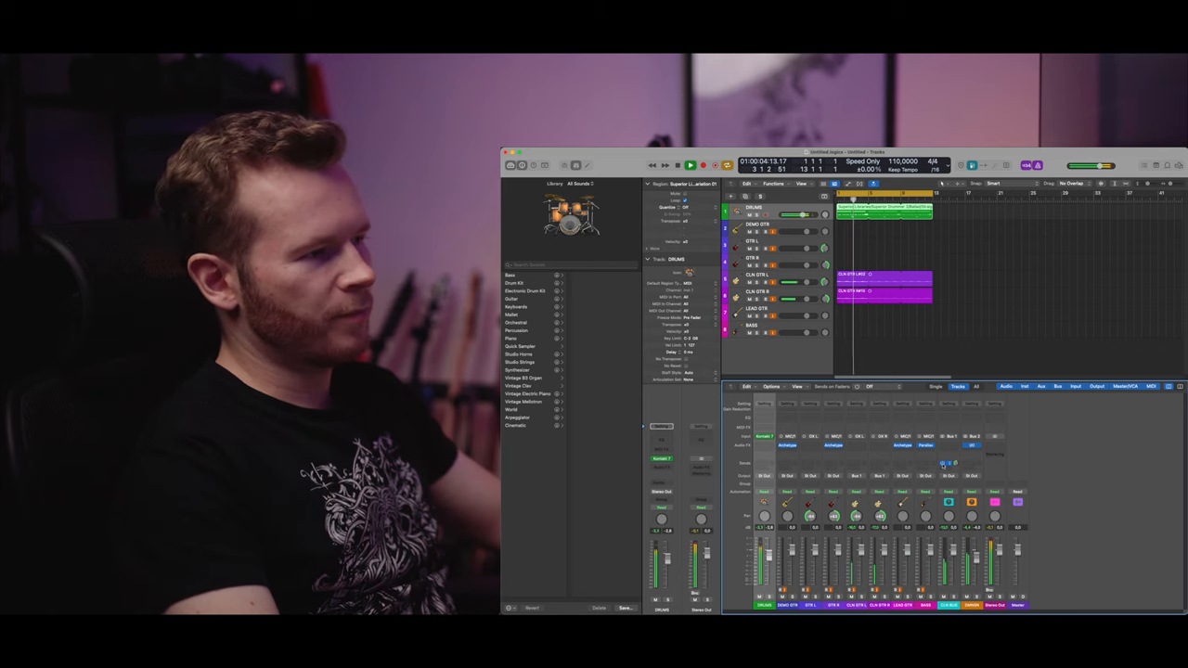
Stop playback around bar 3 after auditioning the parallel guitar blend
left_click(678, 165)
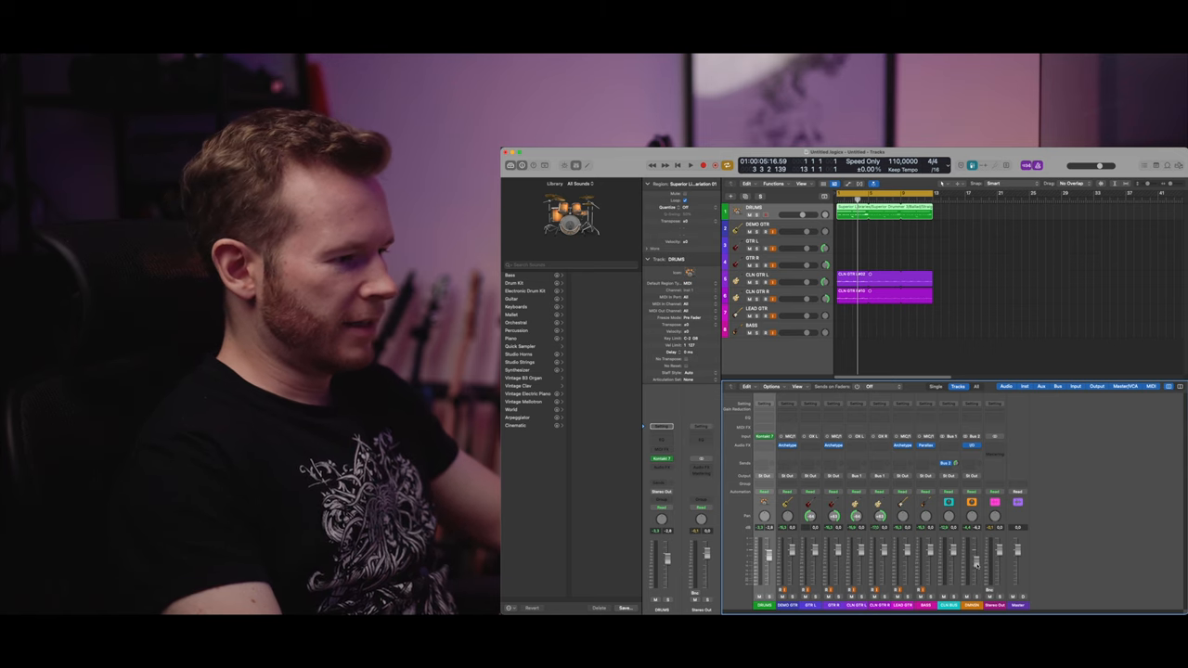
left_click(690, 165)
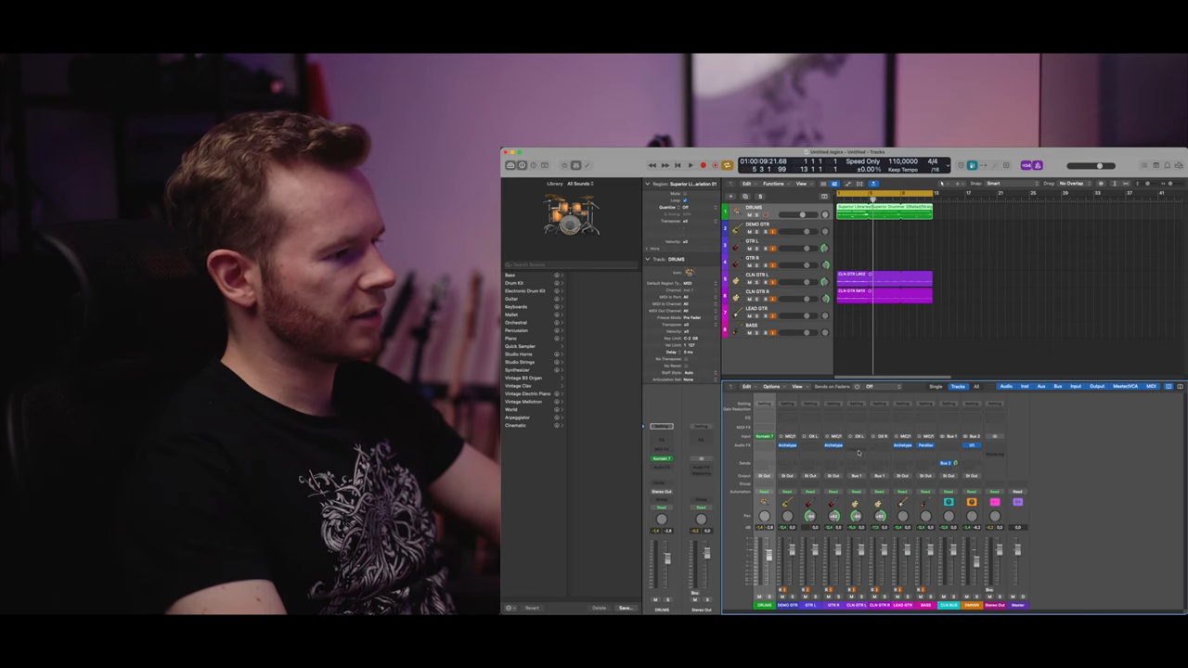
left_click(873, 455)
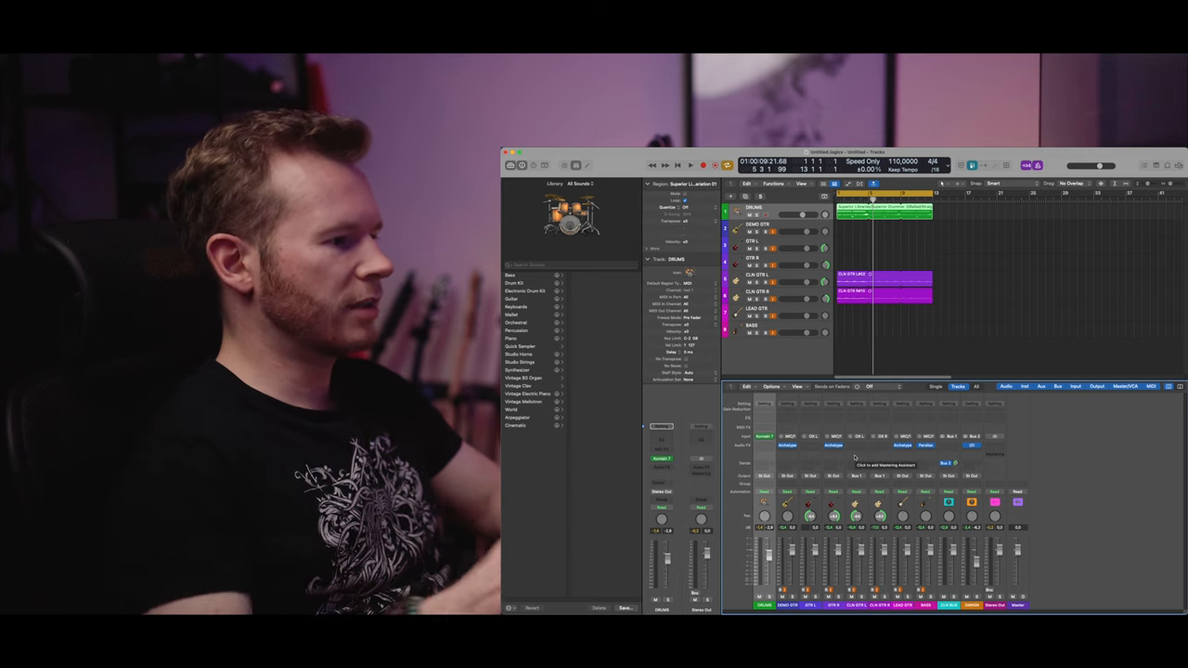
mouse_move(882, 455)
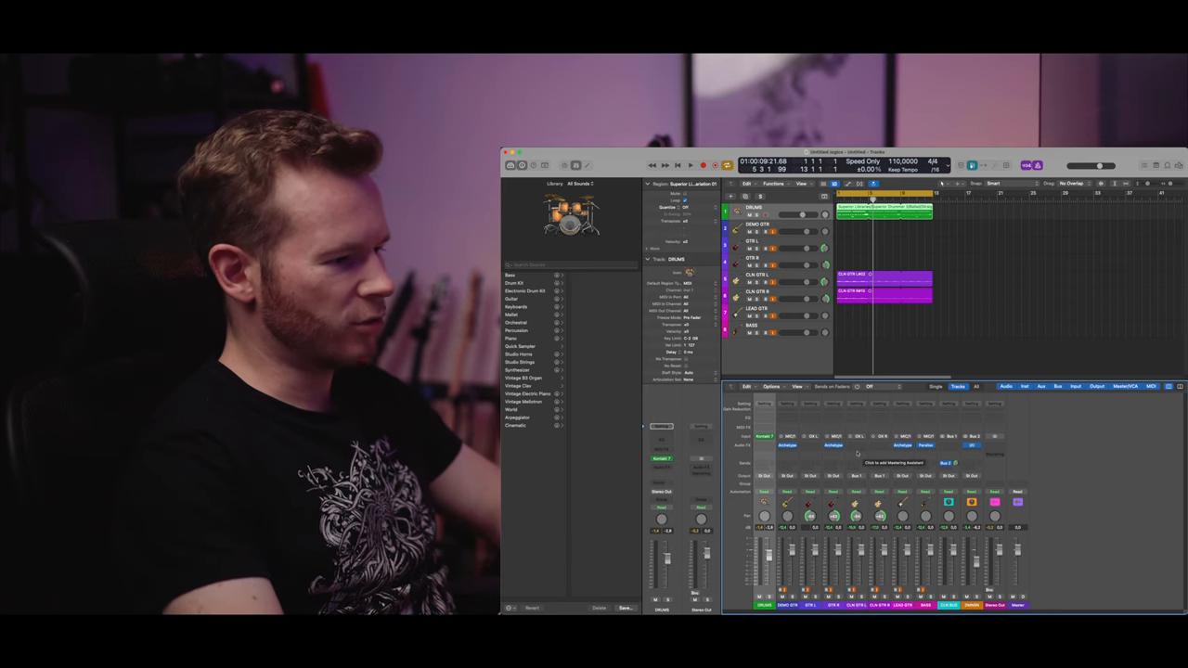
mouse_move(891, 461)
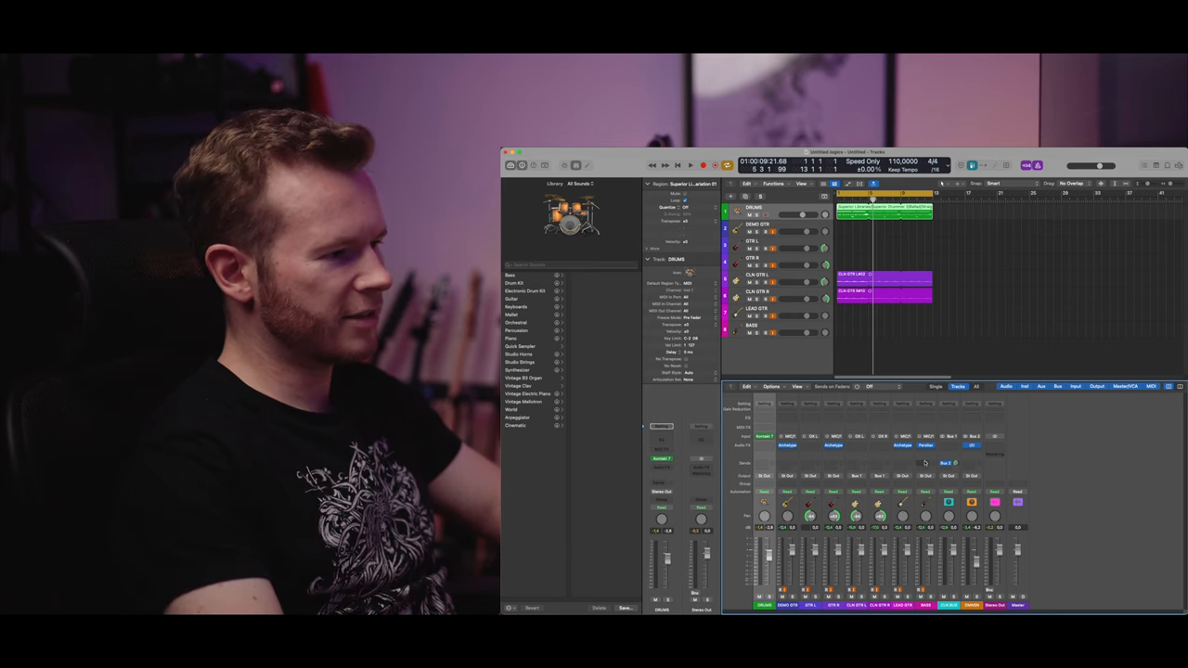